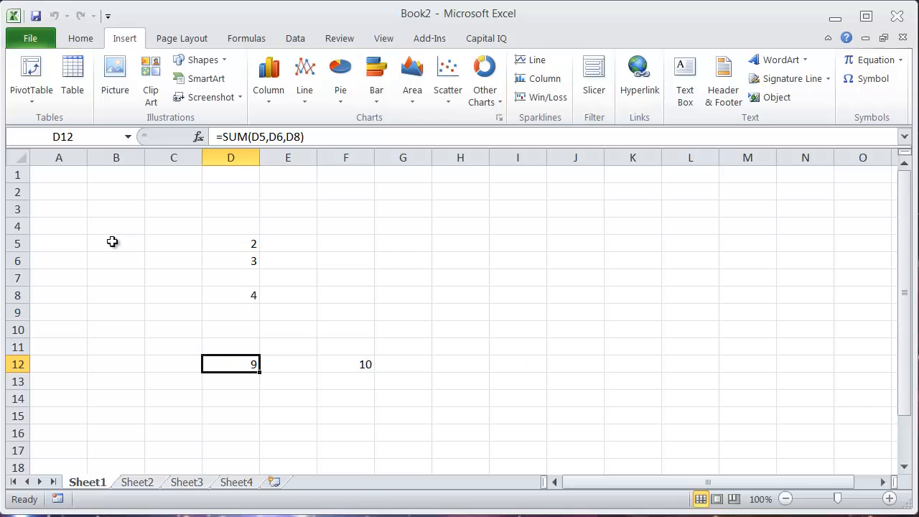
Inspect cells around the data: B6, E12, D12, D5, D7 and D11
left_click(116, 261)
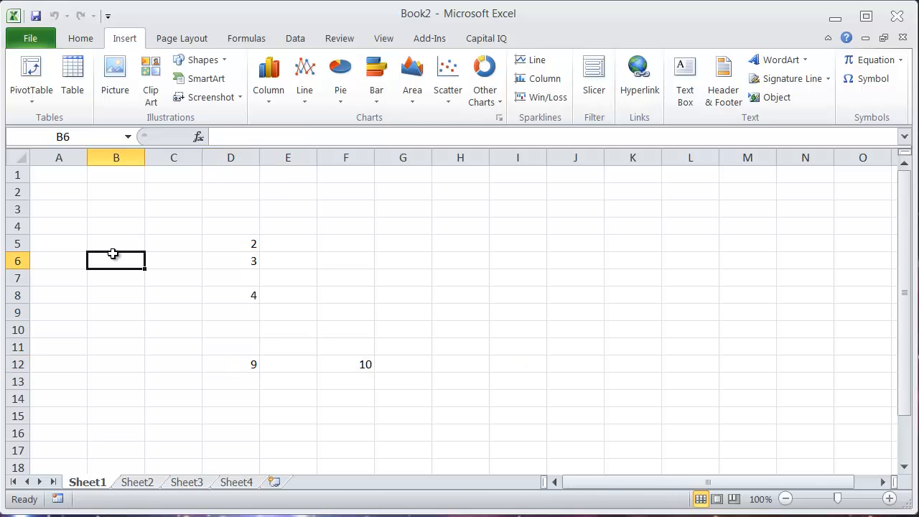
left_click(230, 364)
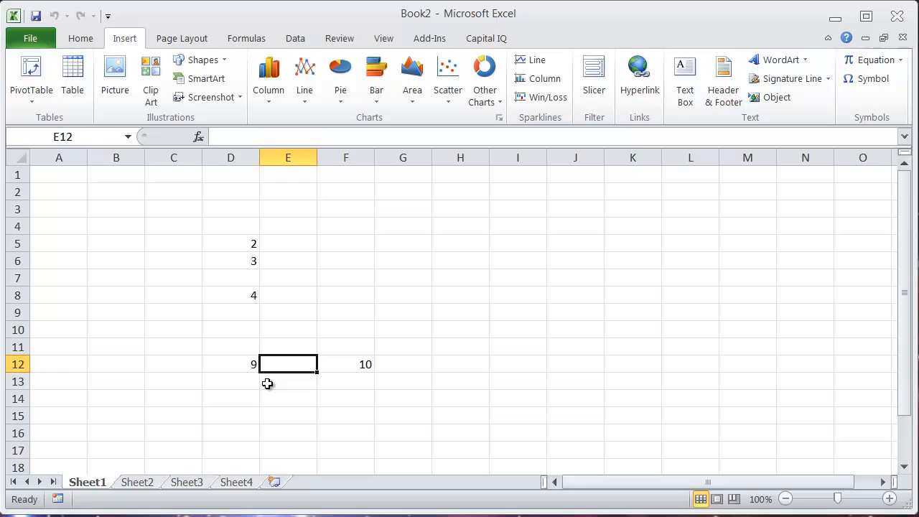
left_click(231, 364)
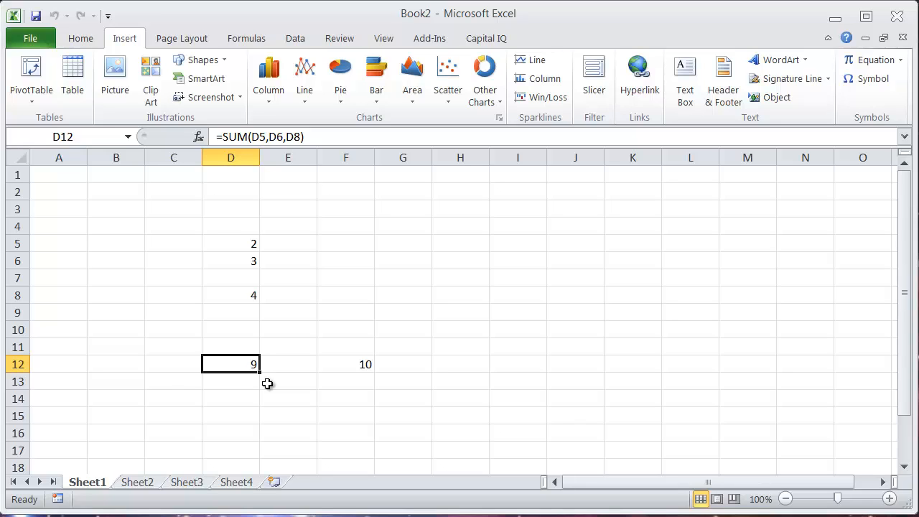
left_click(230, 244)
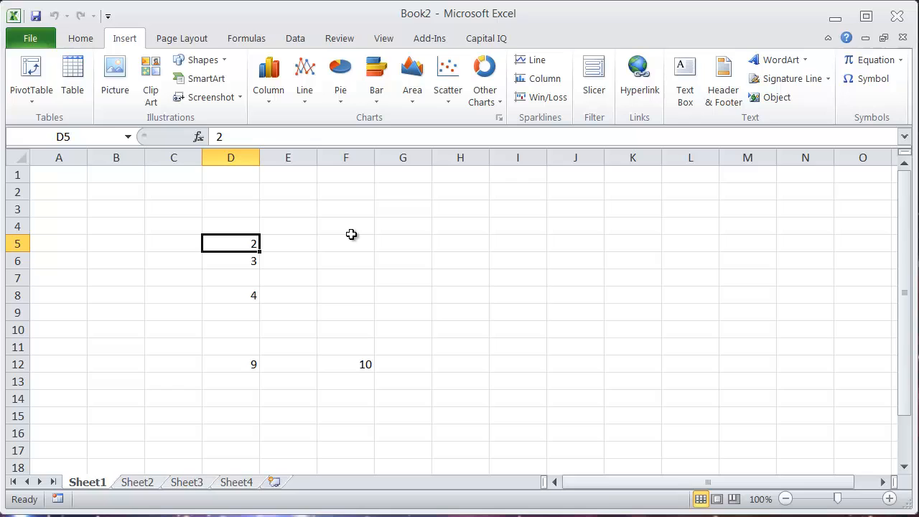
left_click(231, 278)
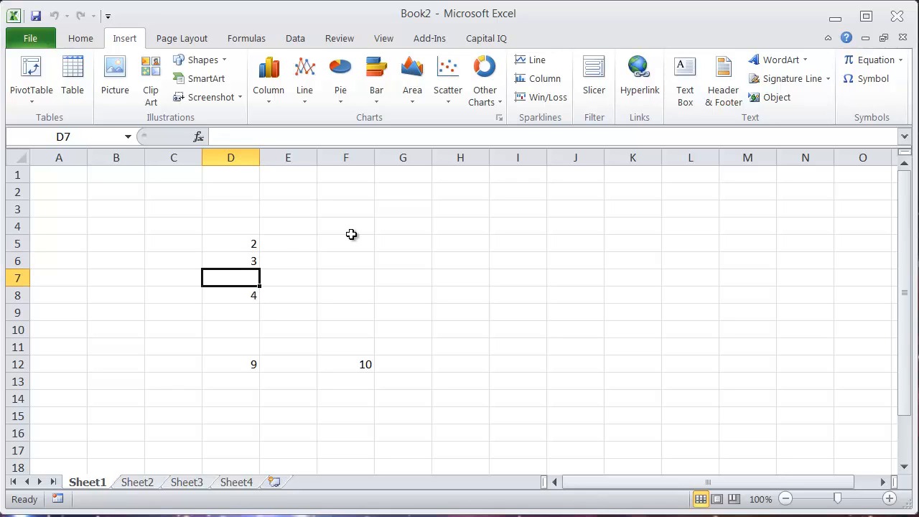
left_click(231, 347)
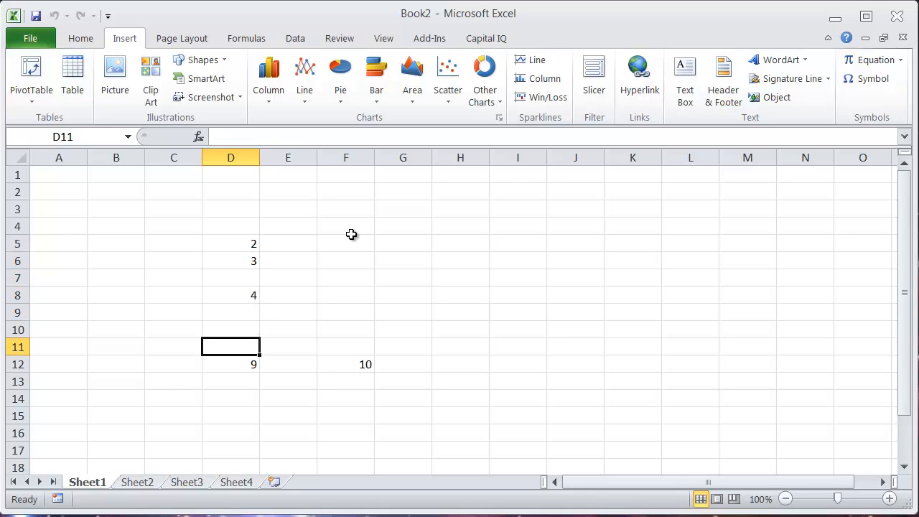
View the sum formula in D12 and the formula in F12 without changing them
left_click(231, 364)
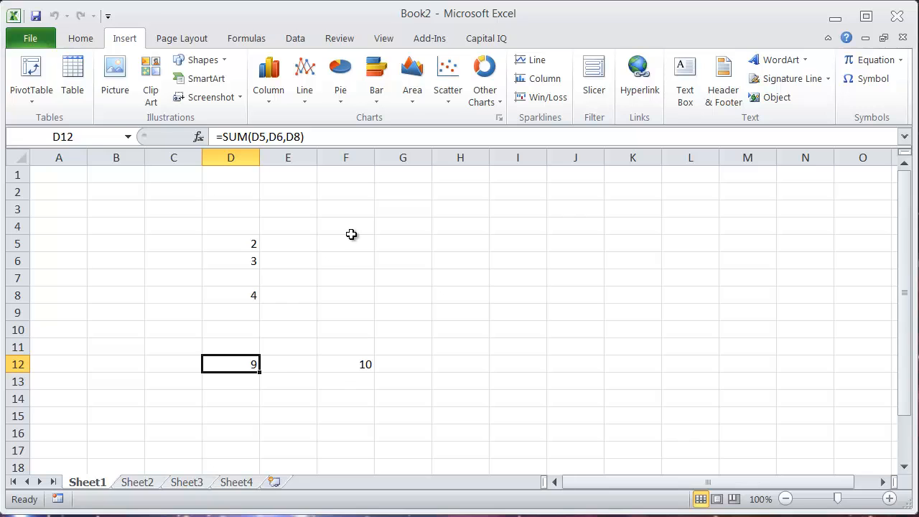
double_click(231, 364)
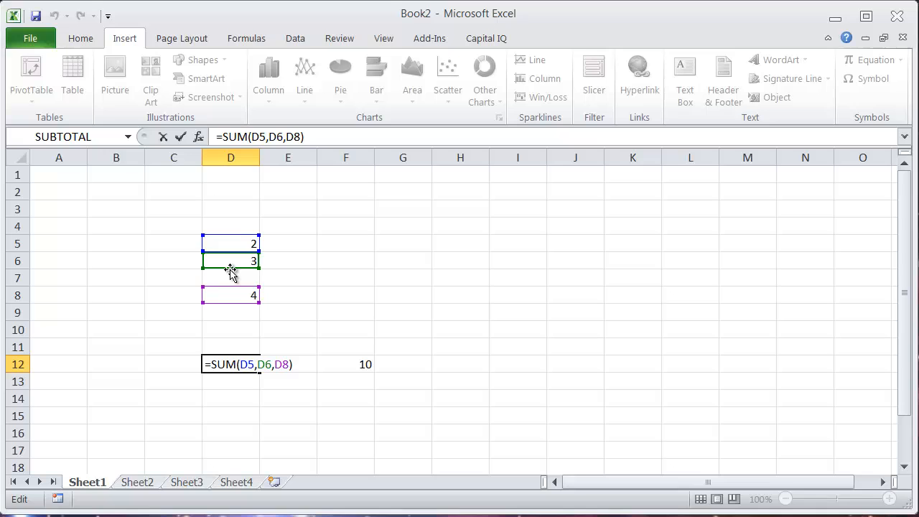
key("Return")
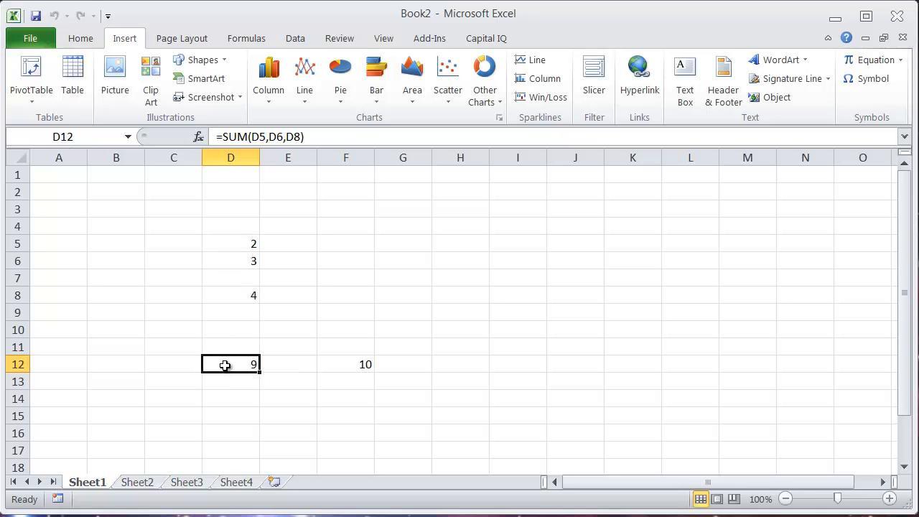
left_click(346, 364)
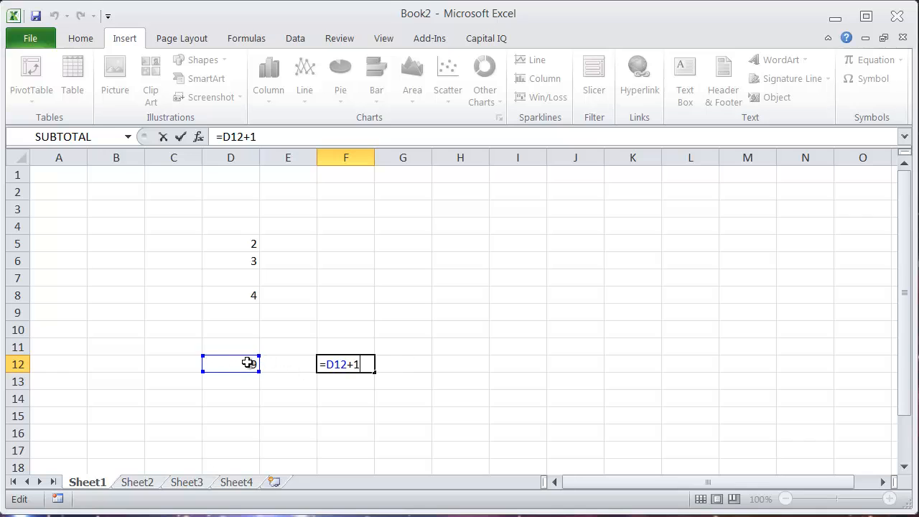
key("Return")
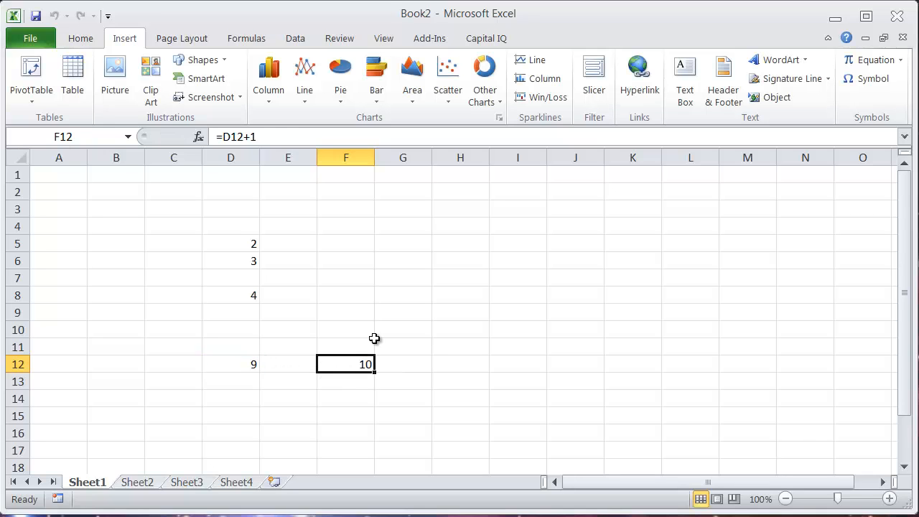
left_click(231, 364)
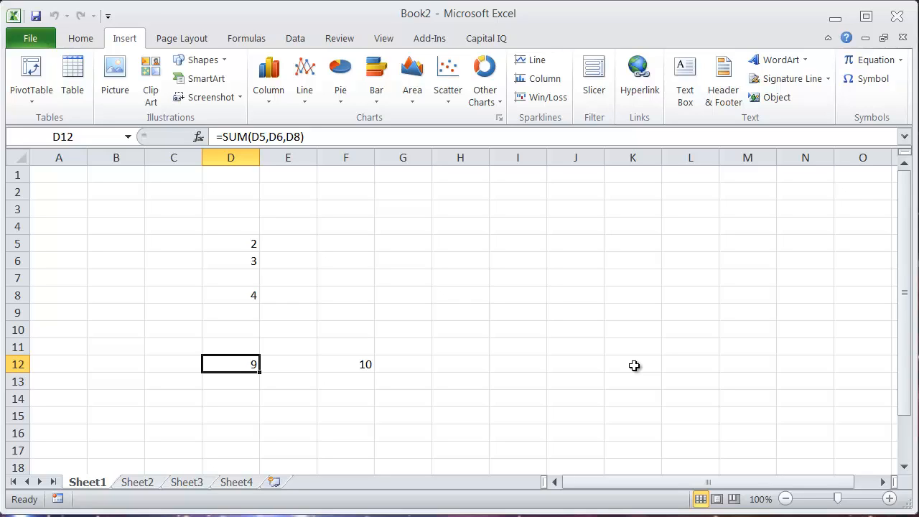
mouse_move(511, 351)
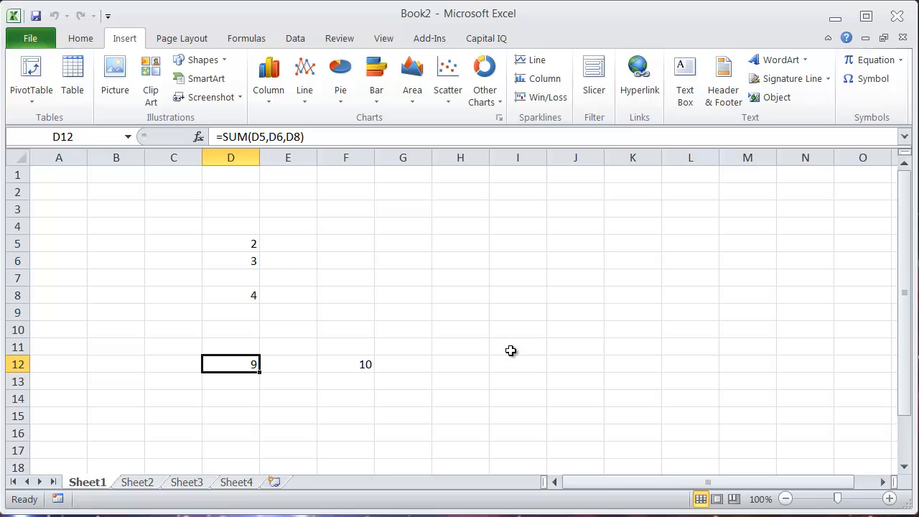
Trace dependents of D12 with Alt+T, and confirm F12 references D12
key("alt+t")
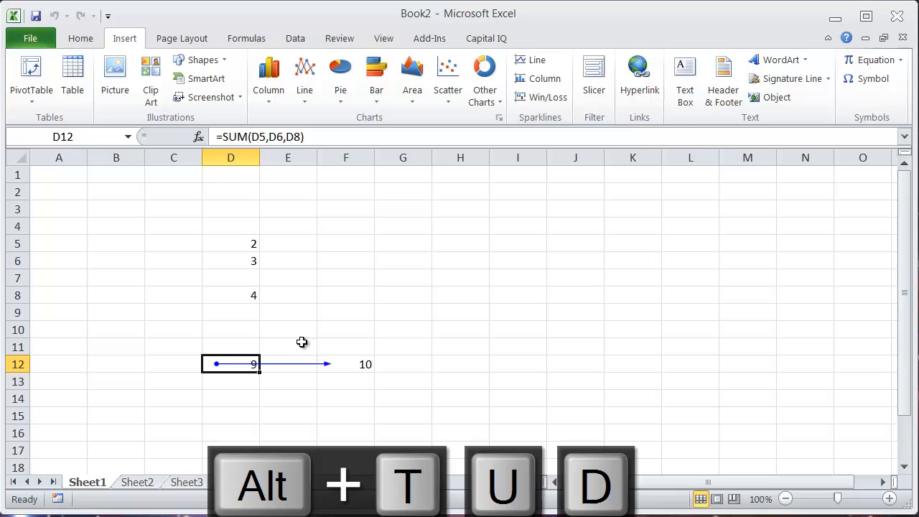
mouse_move(272, 370)
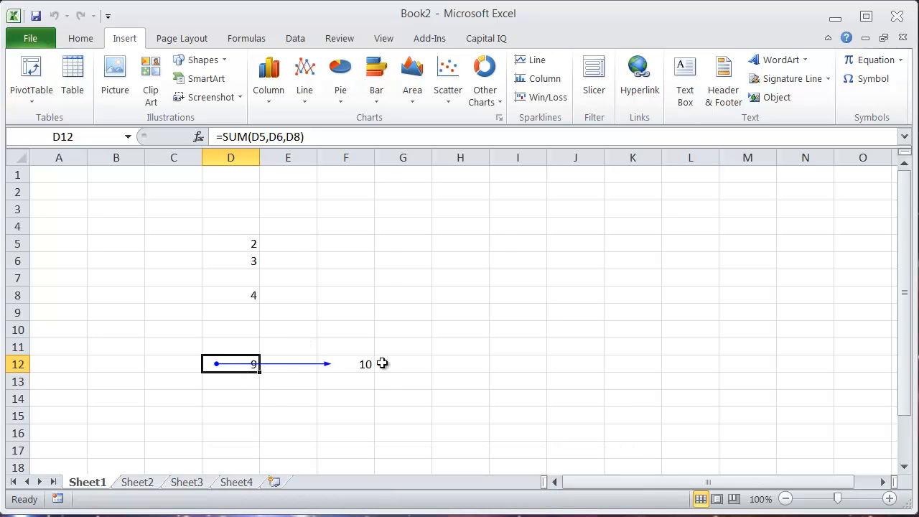
left_click(346, 399)
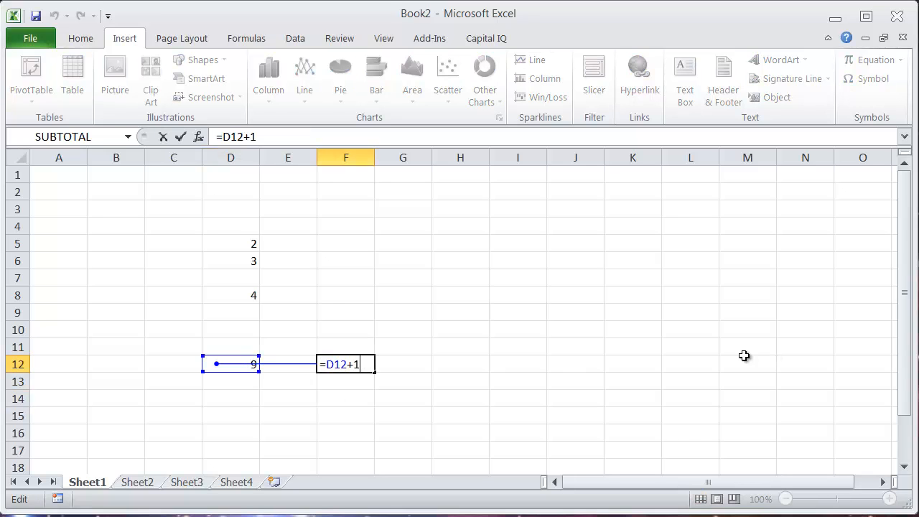
key("Return")
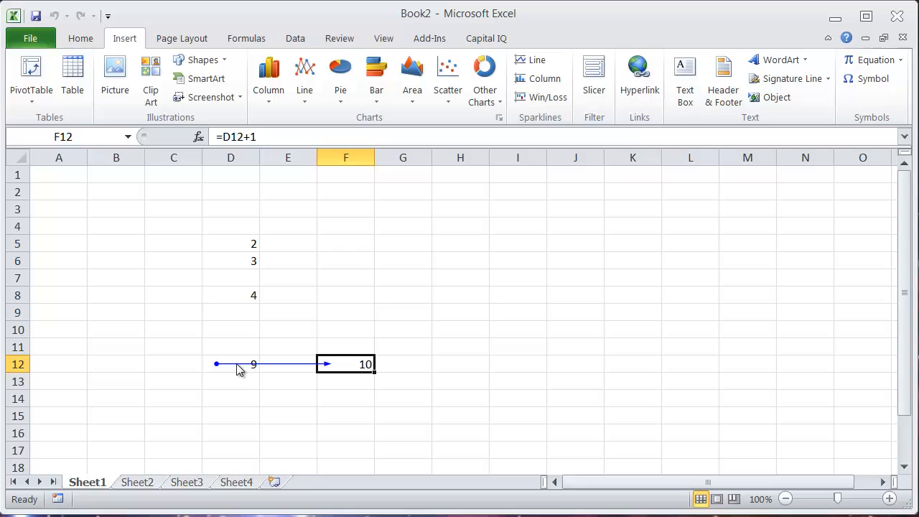
mouse_move(297, 375)
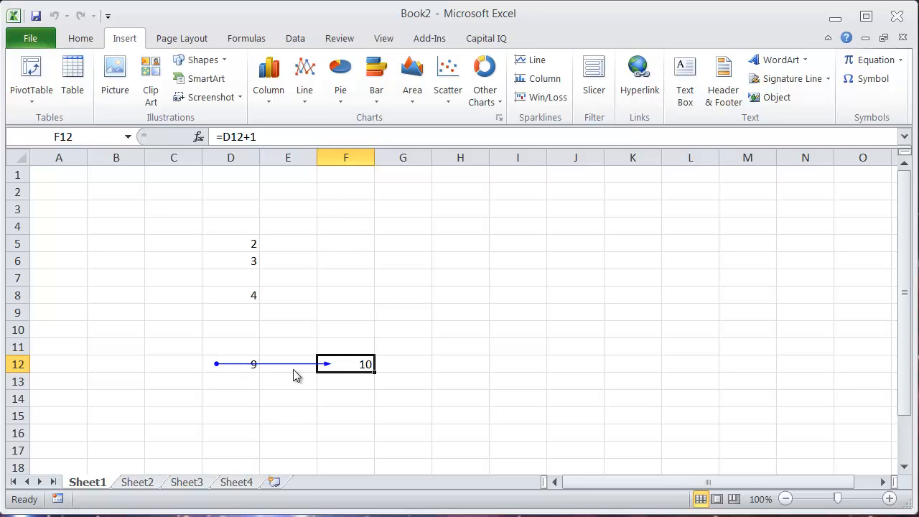
mouse_move(386, 364)
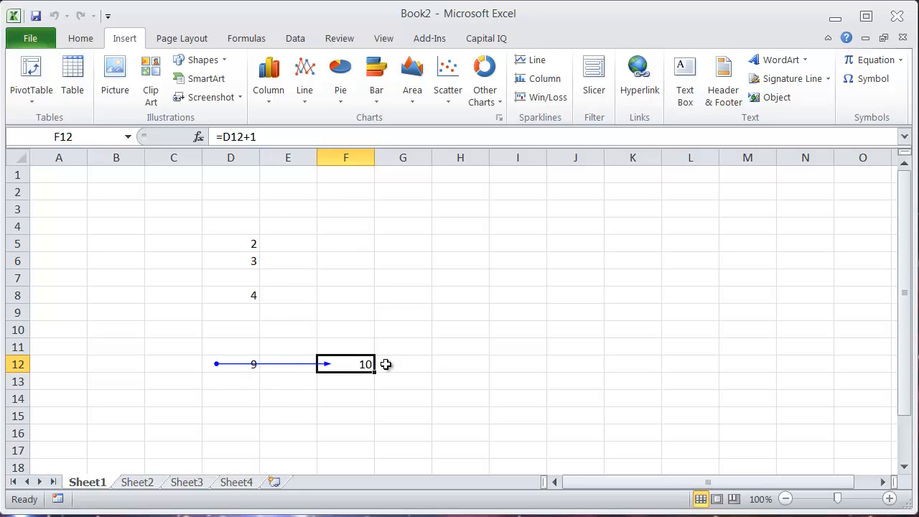
left_click(231, 415)
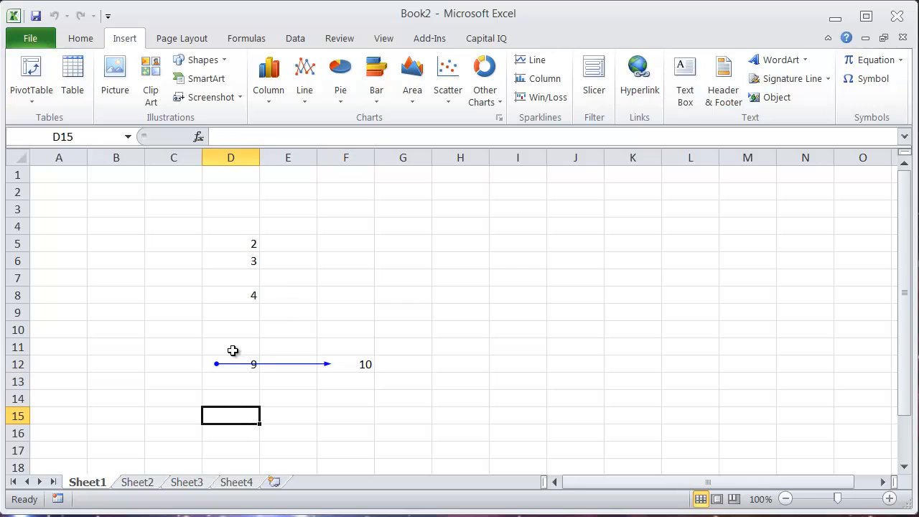
left_click(173, 347)
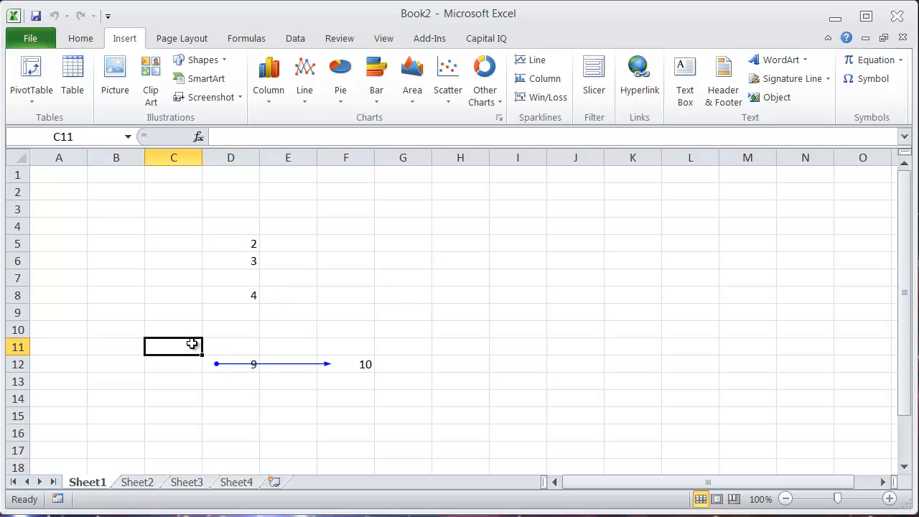
Remove all tracer arrows, then view D12's formula without changes
key("alt+t")
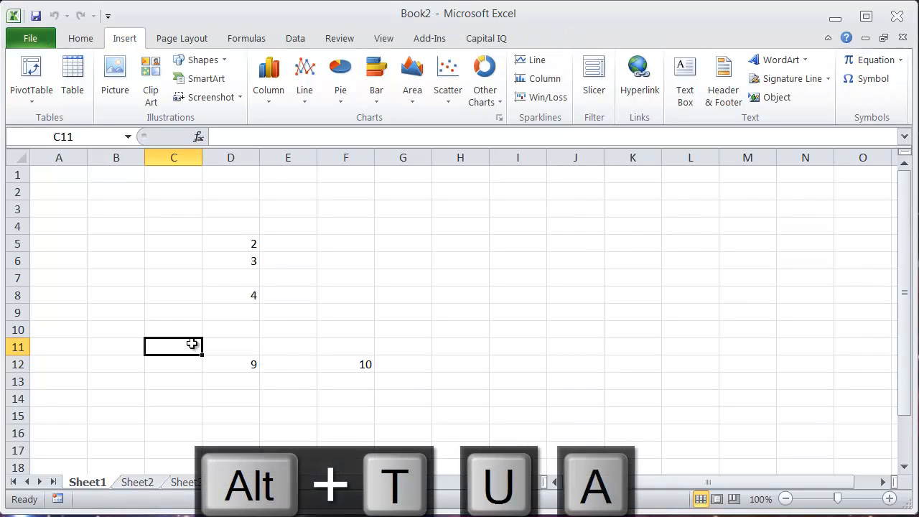
left_click(230, 365)
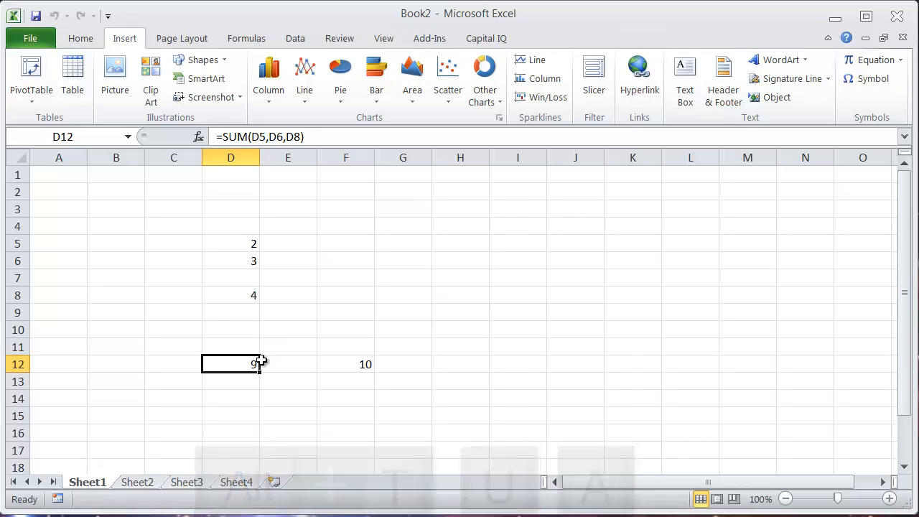
mouse_move(279, 409)
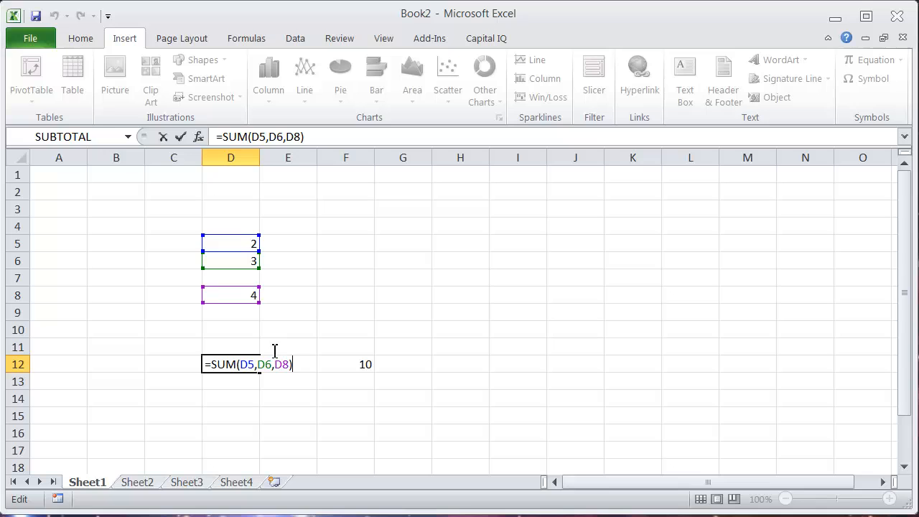
key("Return")
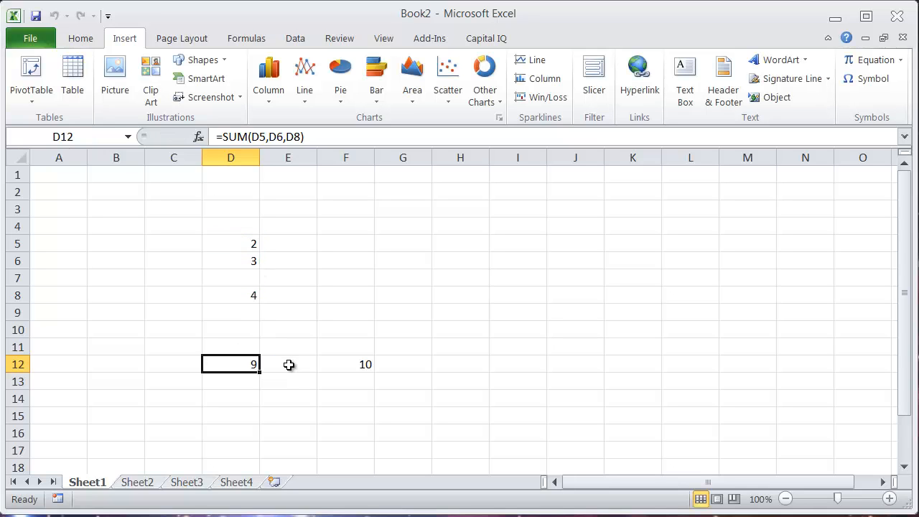
Trace precedents of D12 from D5, D6 and D8, and view its sum formula
key("alt+t")
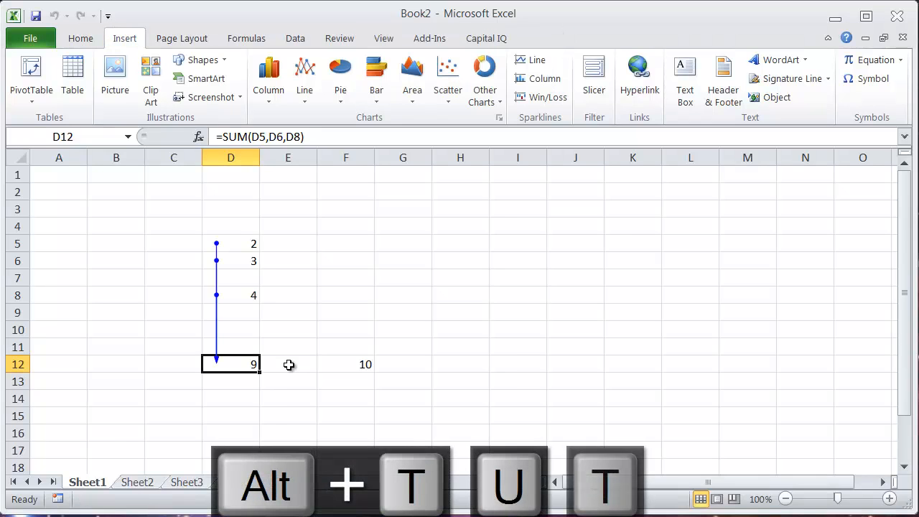
mouse_move(220, 253)
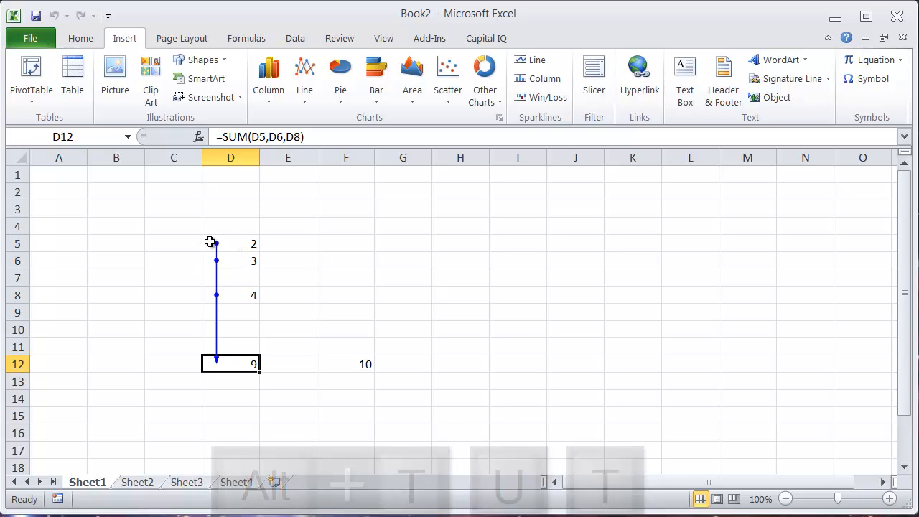
double_click(230, 364)
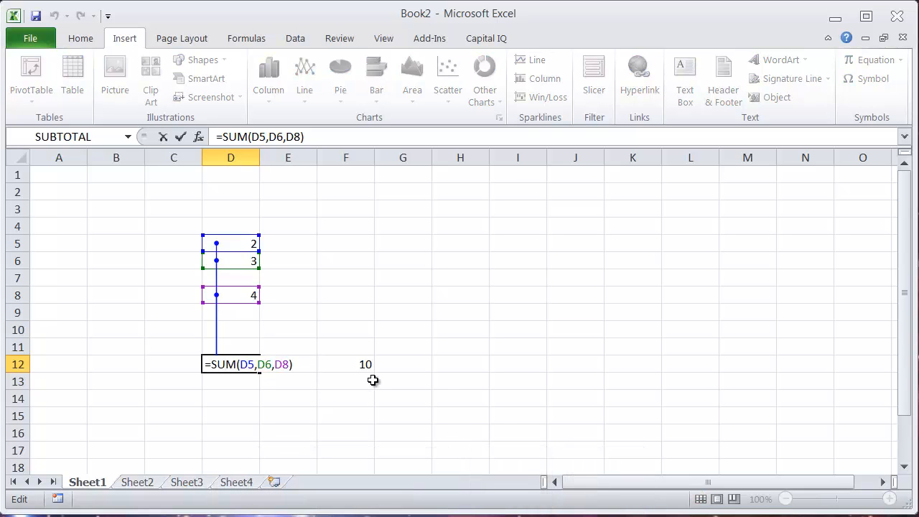
key("Return")
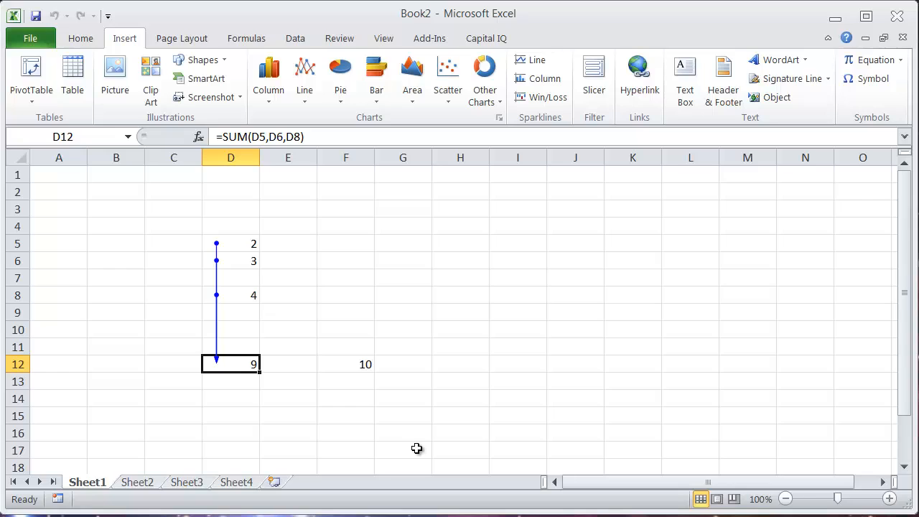